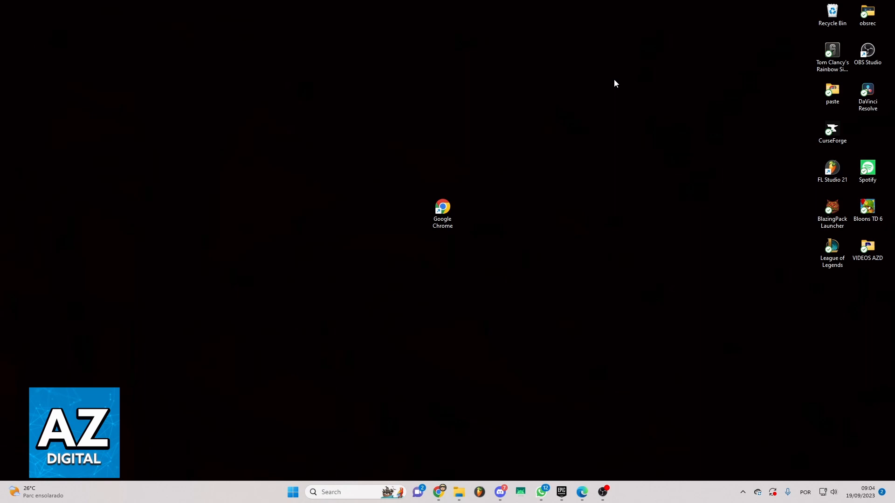
# Launch Chrome and run a Google search for 'epic games' from past suggestions.
pyautogui.click(442, 215)
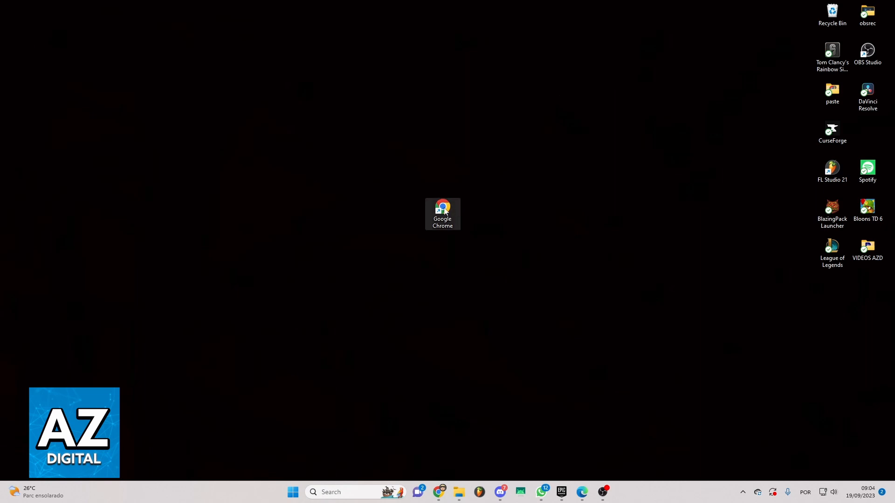
pyautogui.doubleClick(442, 215)
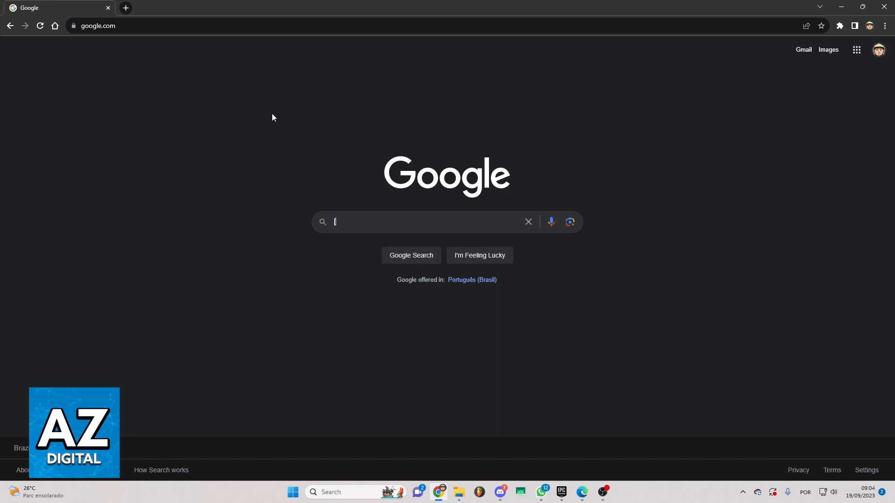
pyautogui.moveTo(467, 229)
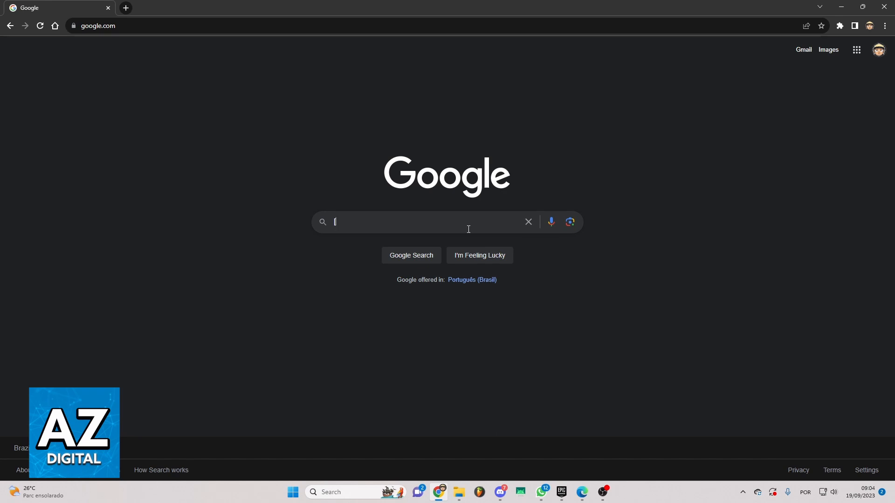
pyautogui.click(428, 221)
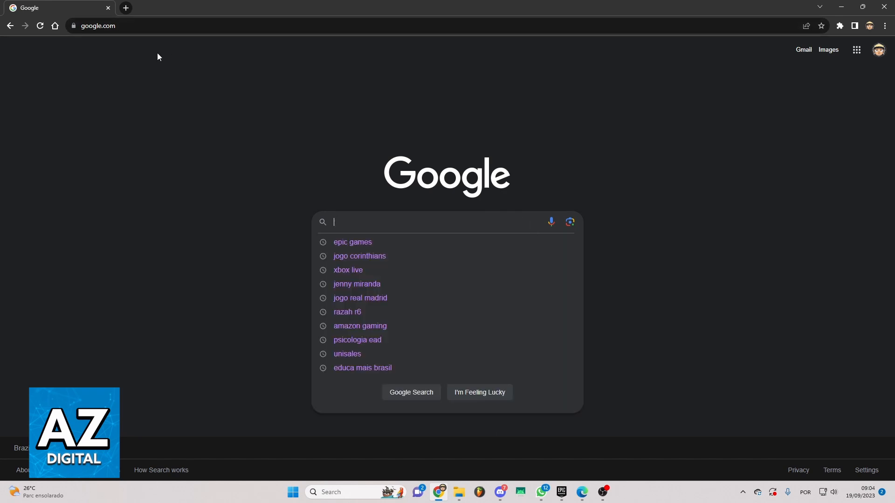
pyautogui.write('c')
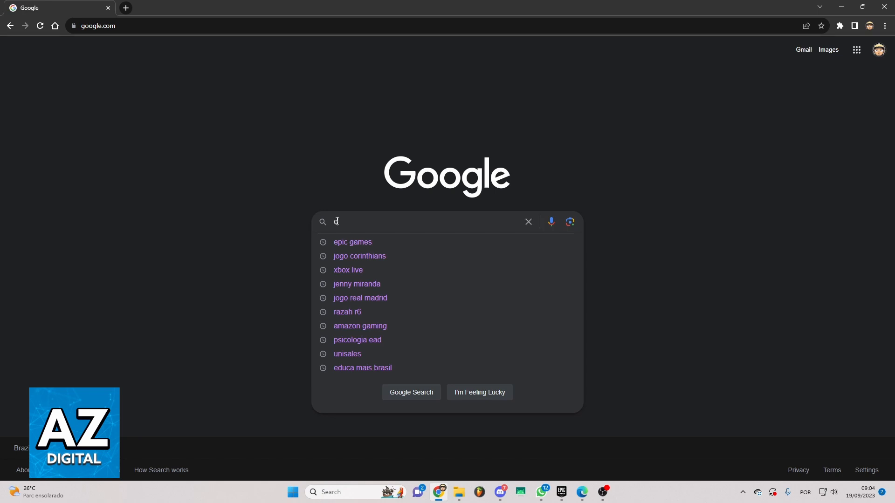
pyautogui.click(352, 243)
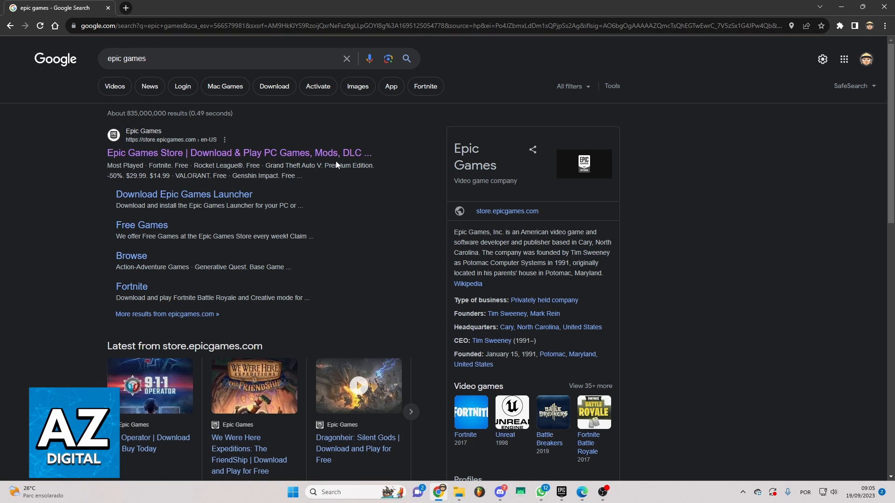
pyautogui.moveTo(208, 113)
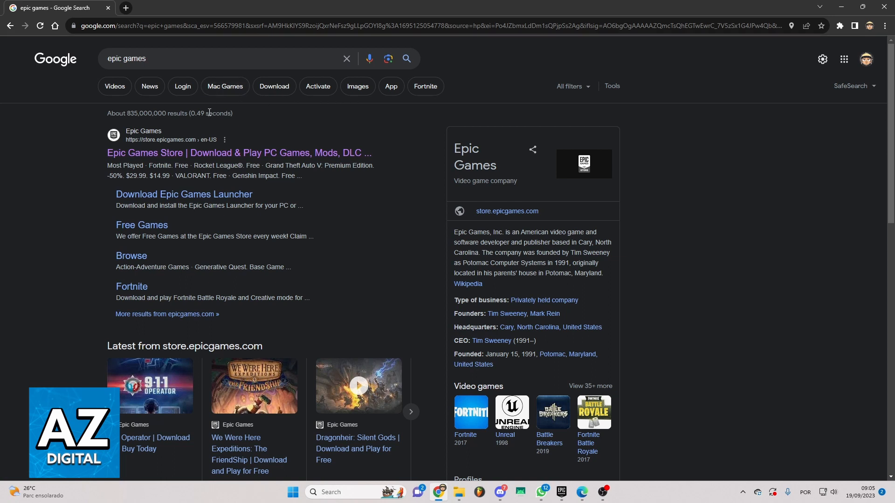
pyautogui.moveTo(239, 152)
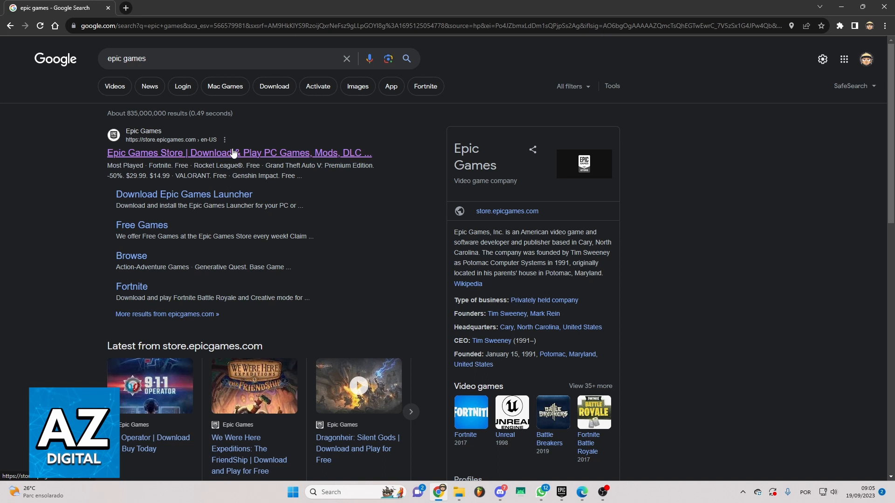
# Open the 'Epic Games Store | Download & Play PC Games' result to load store.epicgames.com.
pyautogui.click(239, 152)
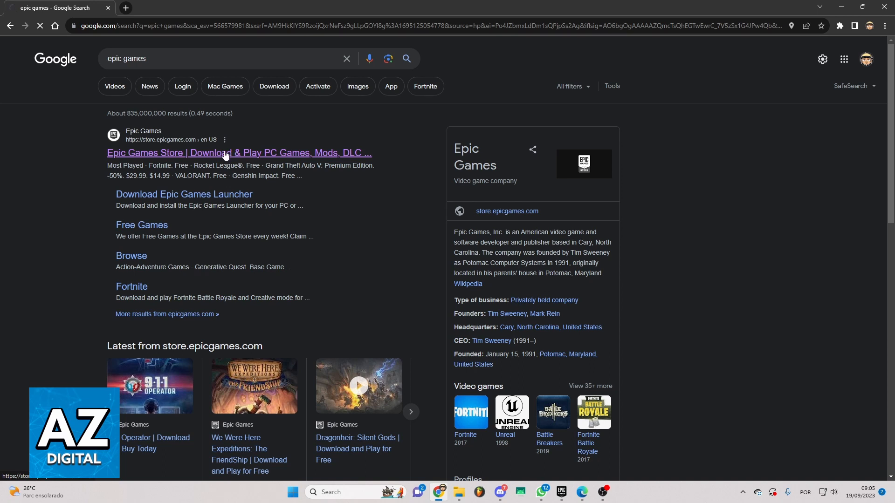
pyautogui.click(239, 152)
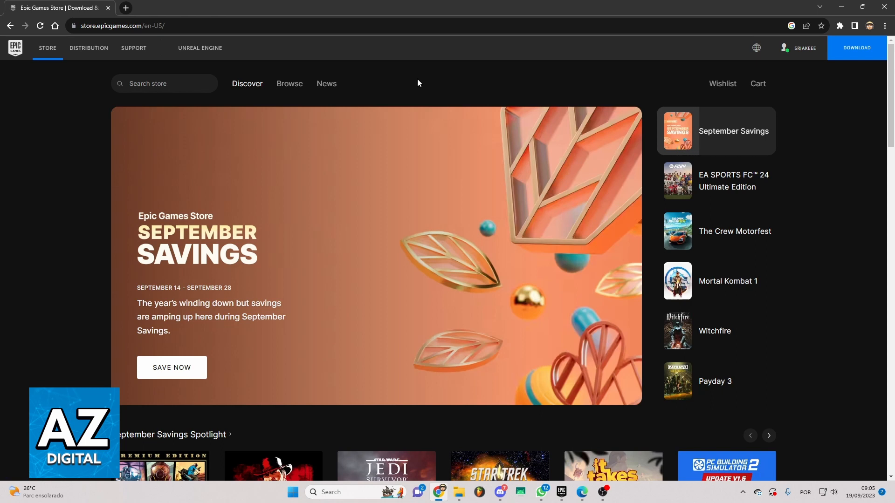
pyautogui.moveTo(306, 110)
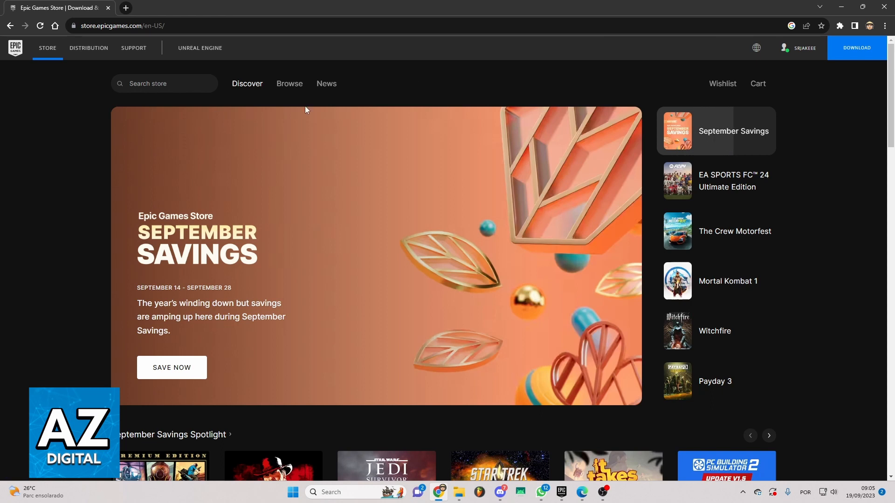
pyautogui.moveTo(144, 65)
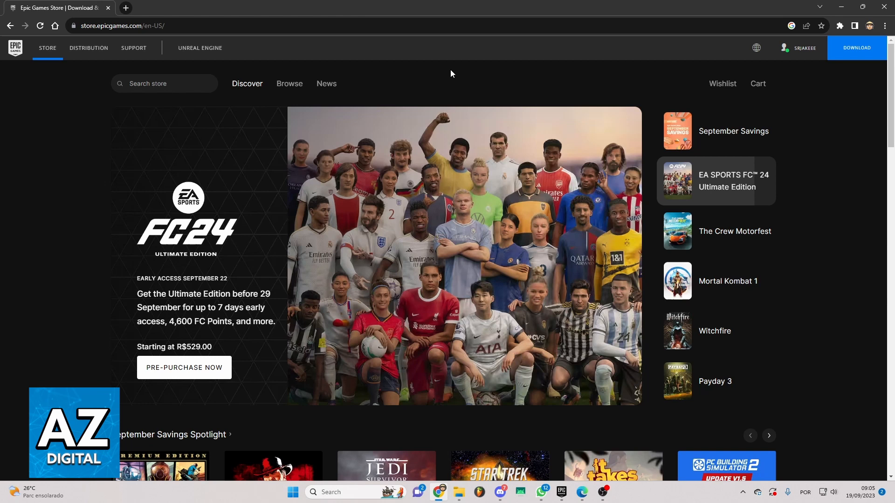
pyautogui.click(735, 231)
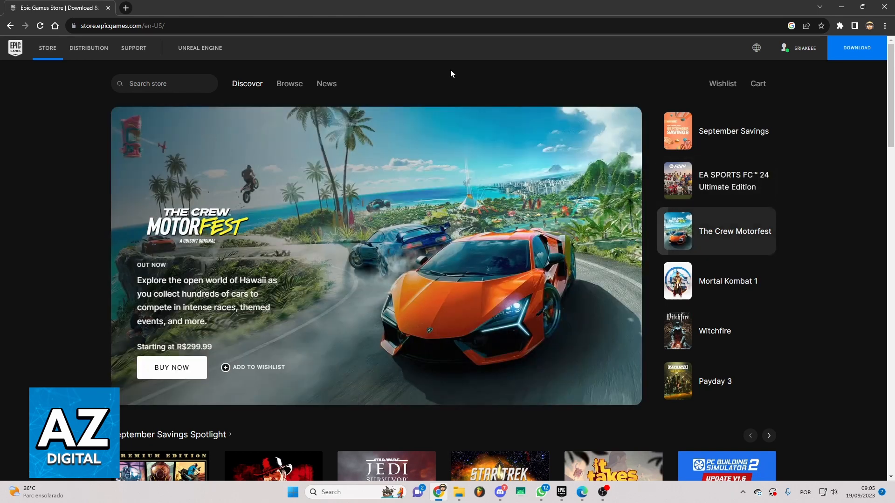
pyautogui.moveTo(479, 69)
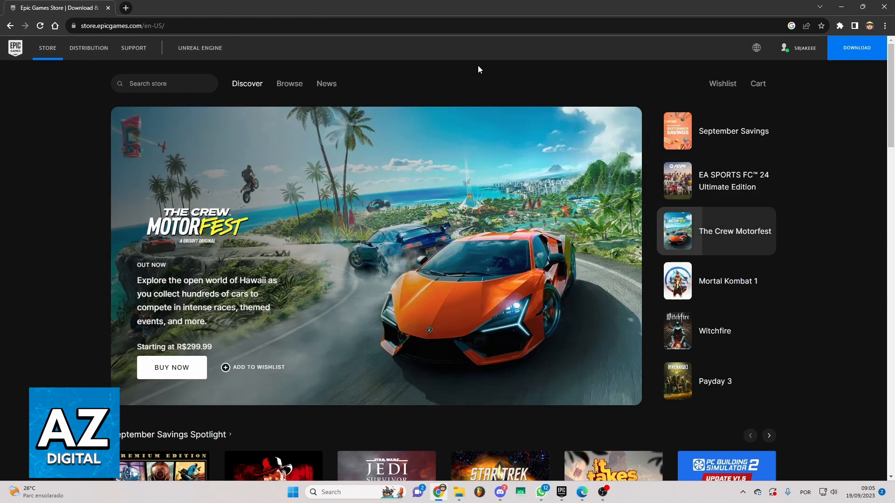
# Choose ACCOUNT from the signed-in username's dropdown menu.
pyautogui.click(803, 48)
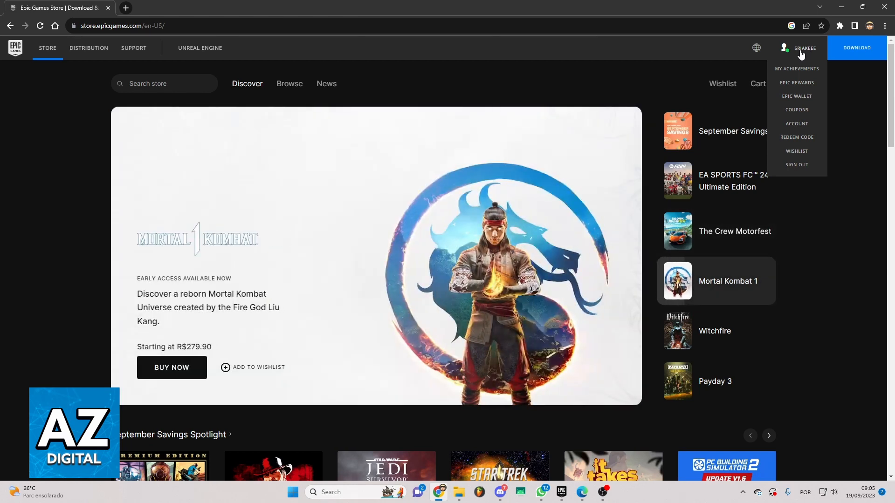
pyautogui.moveTo(810, 113)
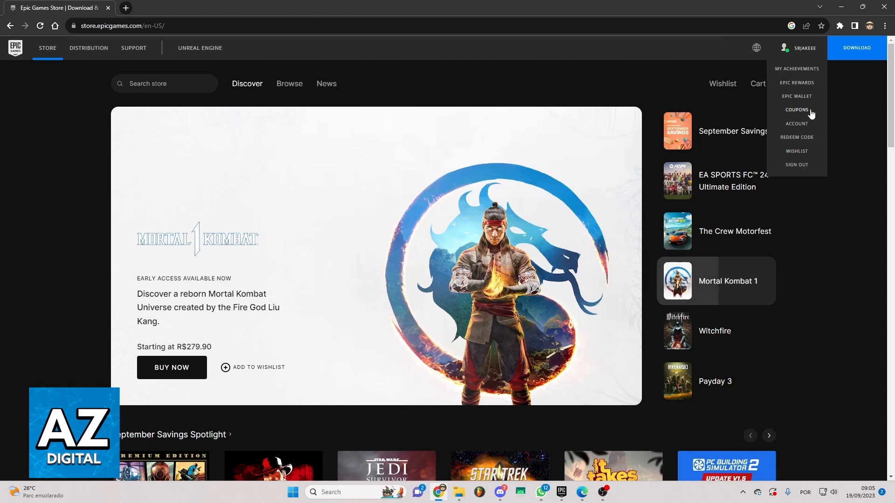
pyautogui.moveTo(811, 51)
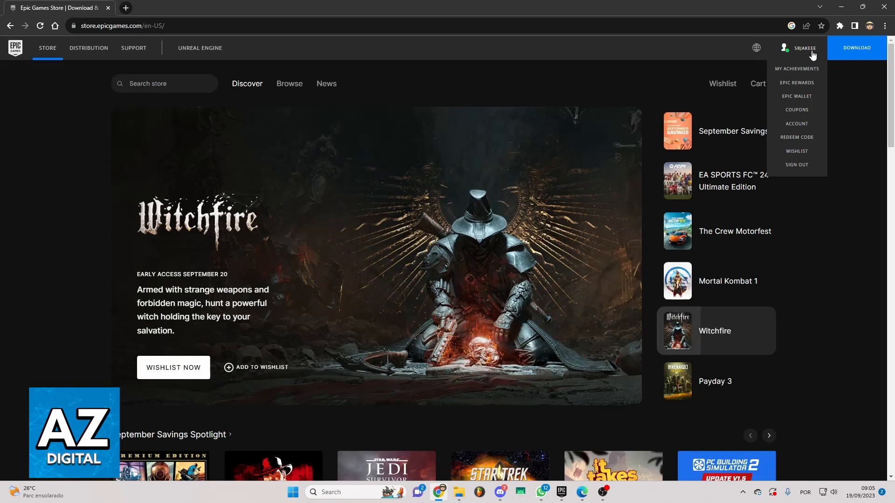
pyautogui.moveTo(799, 127)
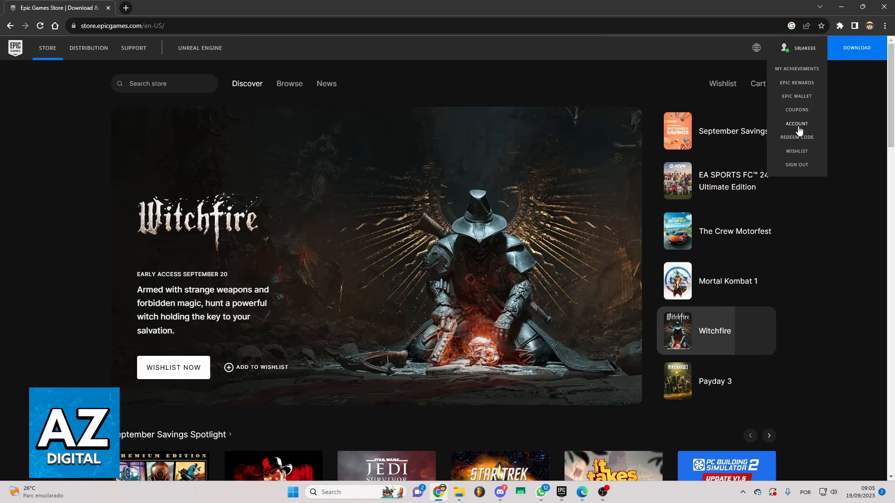
pyautogui.click(796, 124)
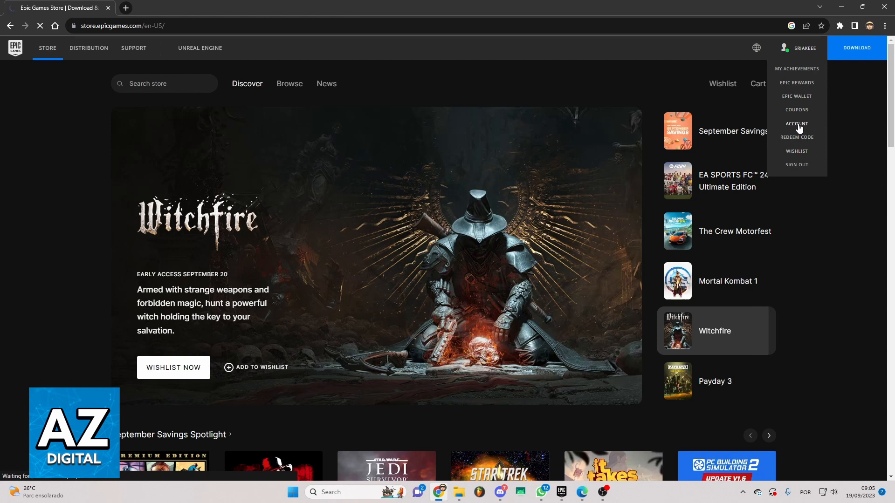
# Load the Account Settings page showing account information and personal details.
pyautogui.click(795, 124)
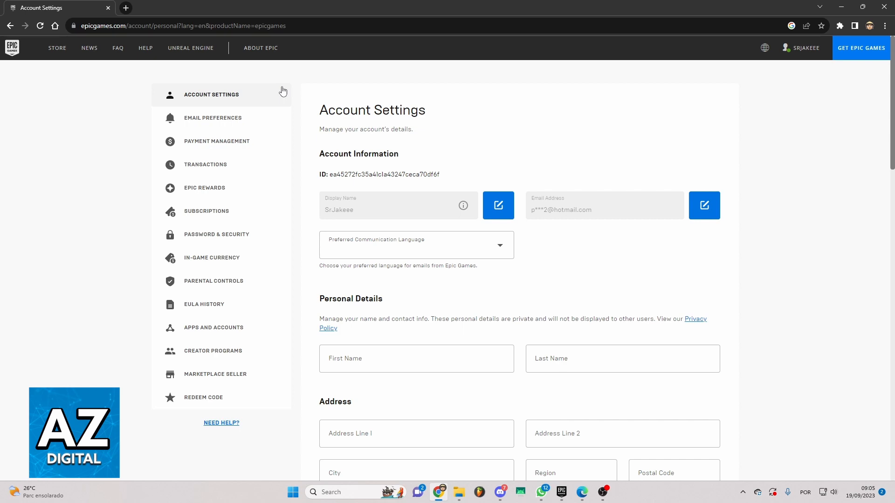
pyautogui.moveTo(272, 179)
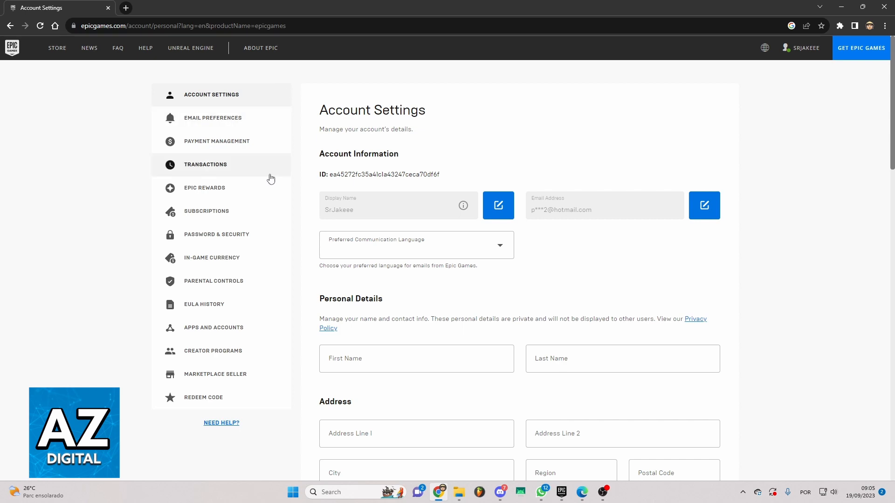
pyautogui.moveTo(290, 170)
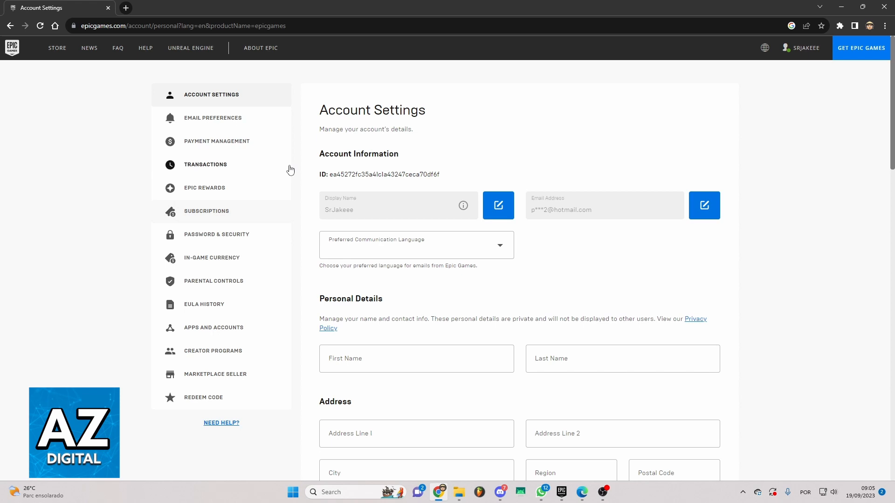
pyautogui.moveTo(251, 94)
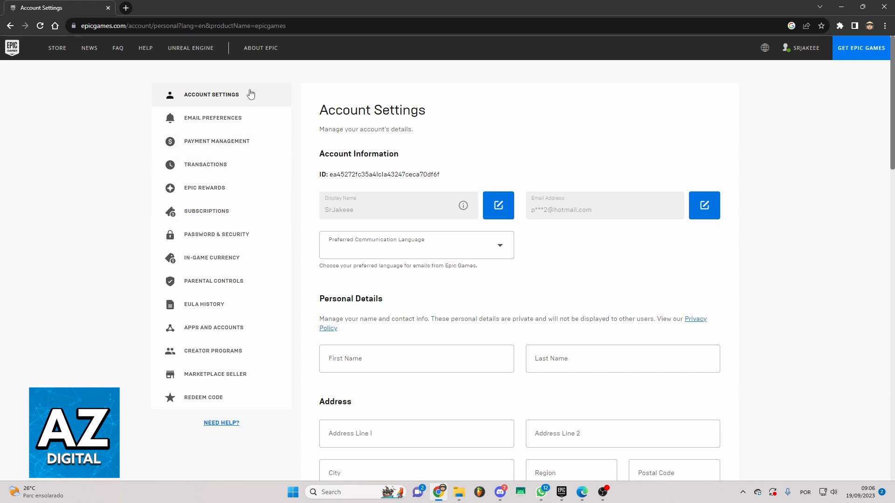
pyautogui.moveTo(306, 98)
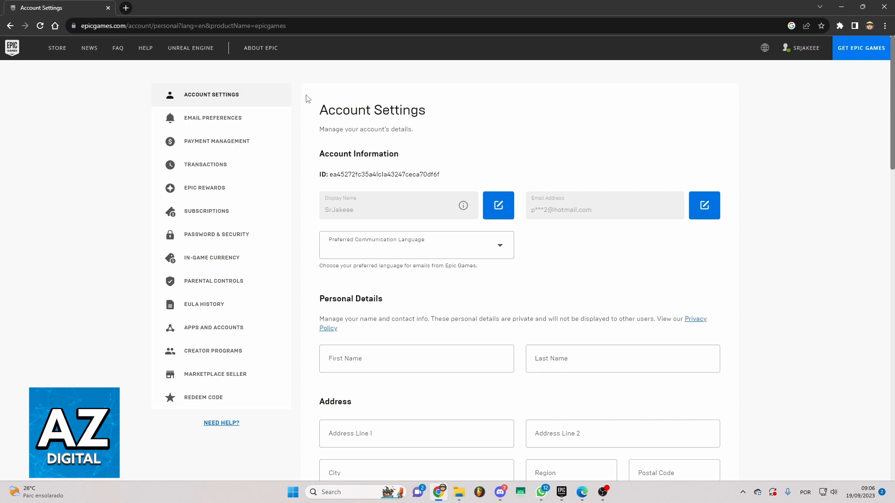
pyautogui.moveTo(222, 327)
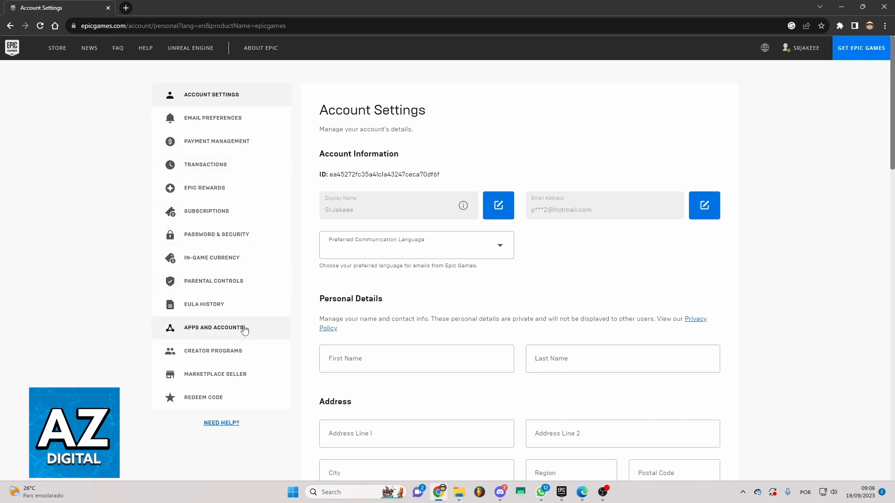
# Open Apps and Accounts from the sidebar, listing linked Steam and Xbox services.
pyautogui.click(212, 327)
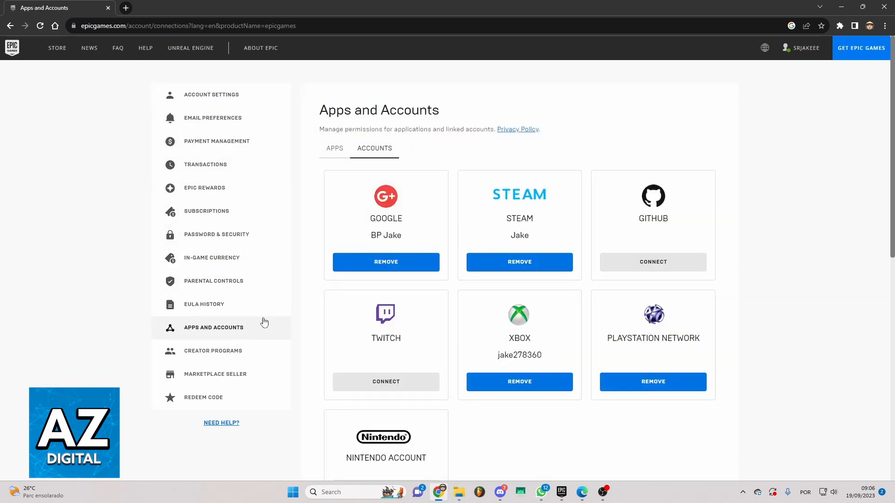
pyautogui.moveTo(493, 185)
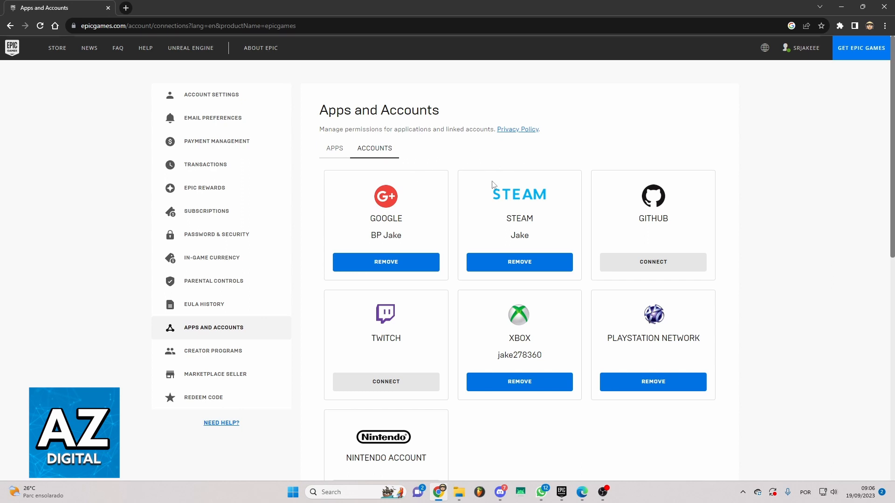
pyautogui.moveTo(451, 214)
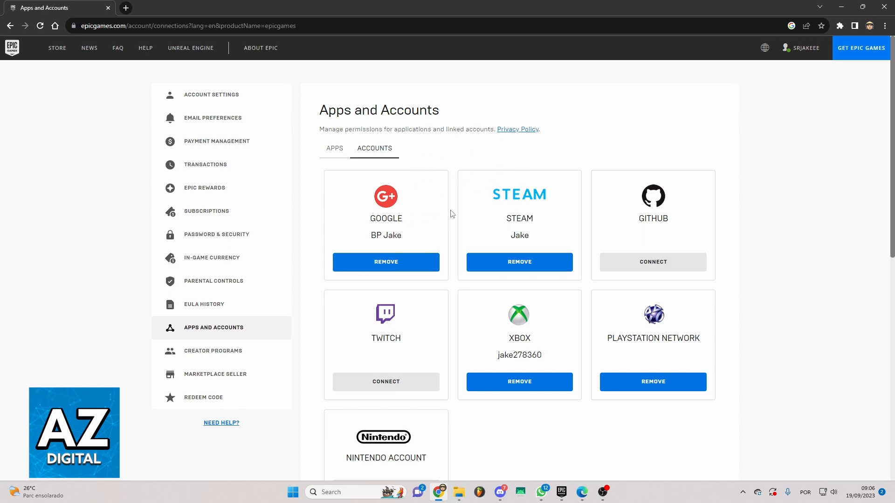
pyautogui.moveTo(531, 348)
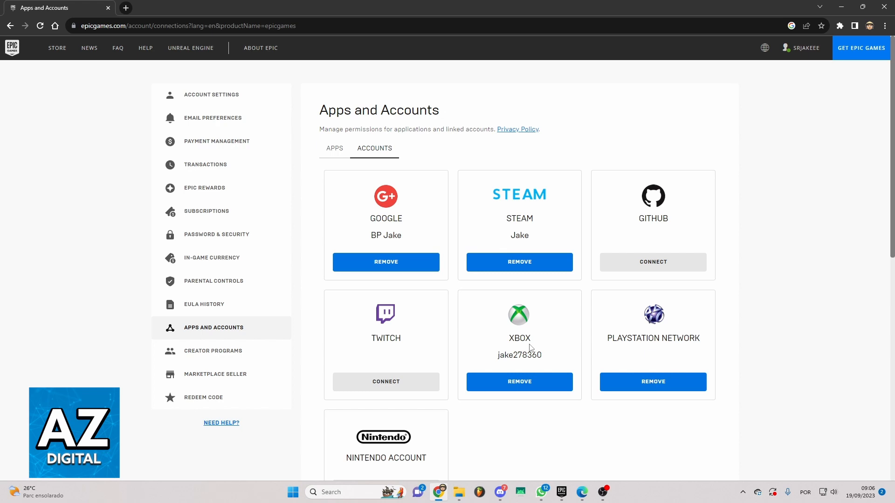
pyautogui.moveTo(589, 242)
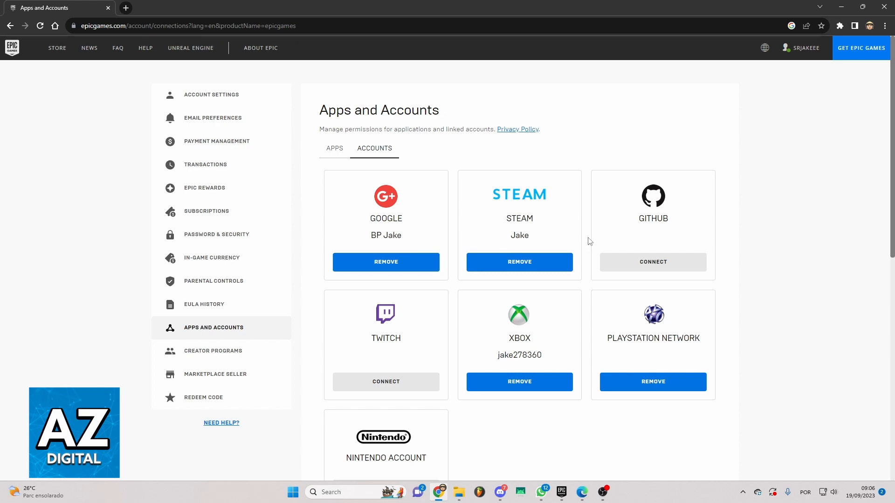
pyautogui.moveTo(542, 266)
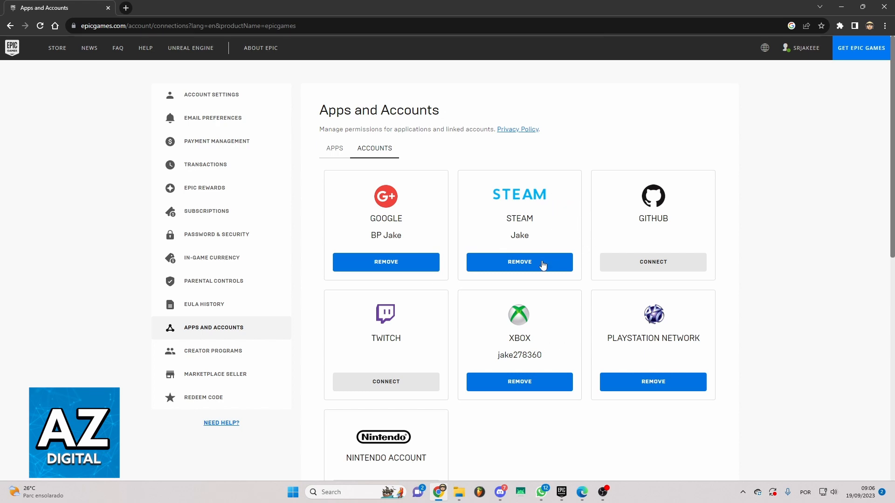
pyautogui.moveTo(519, 382)
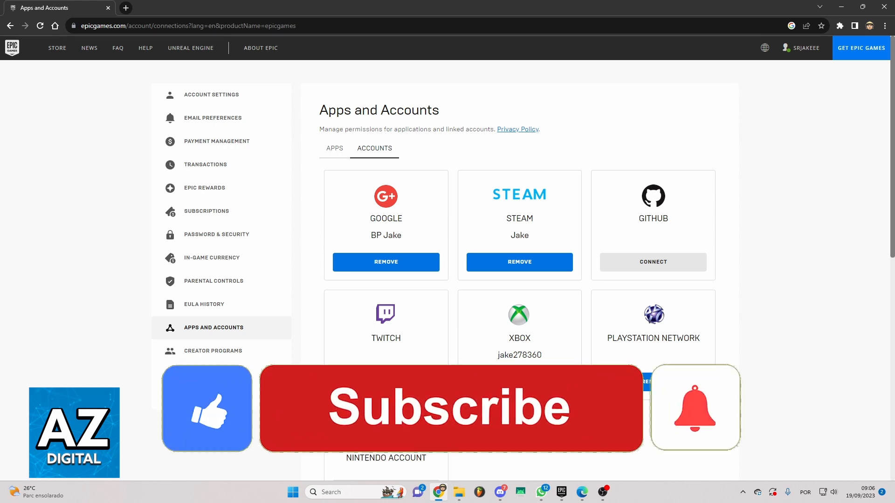
pyautogui.click(450, 408)
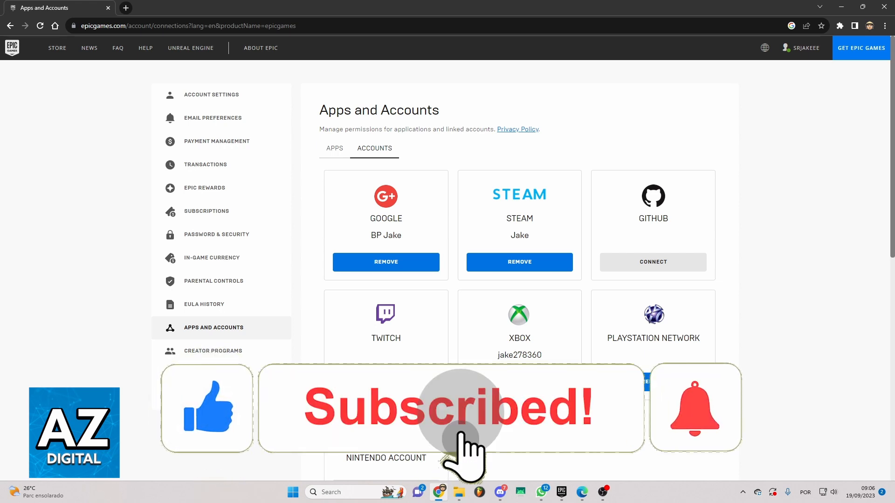